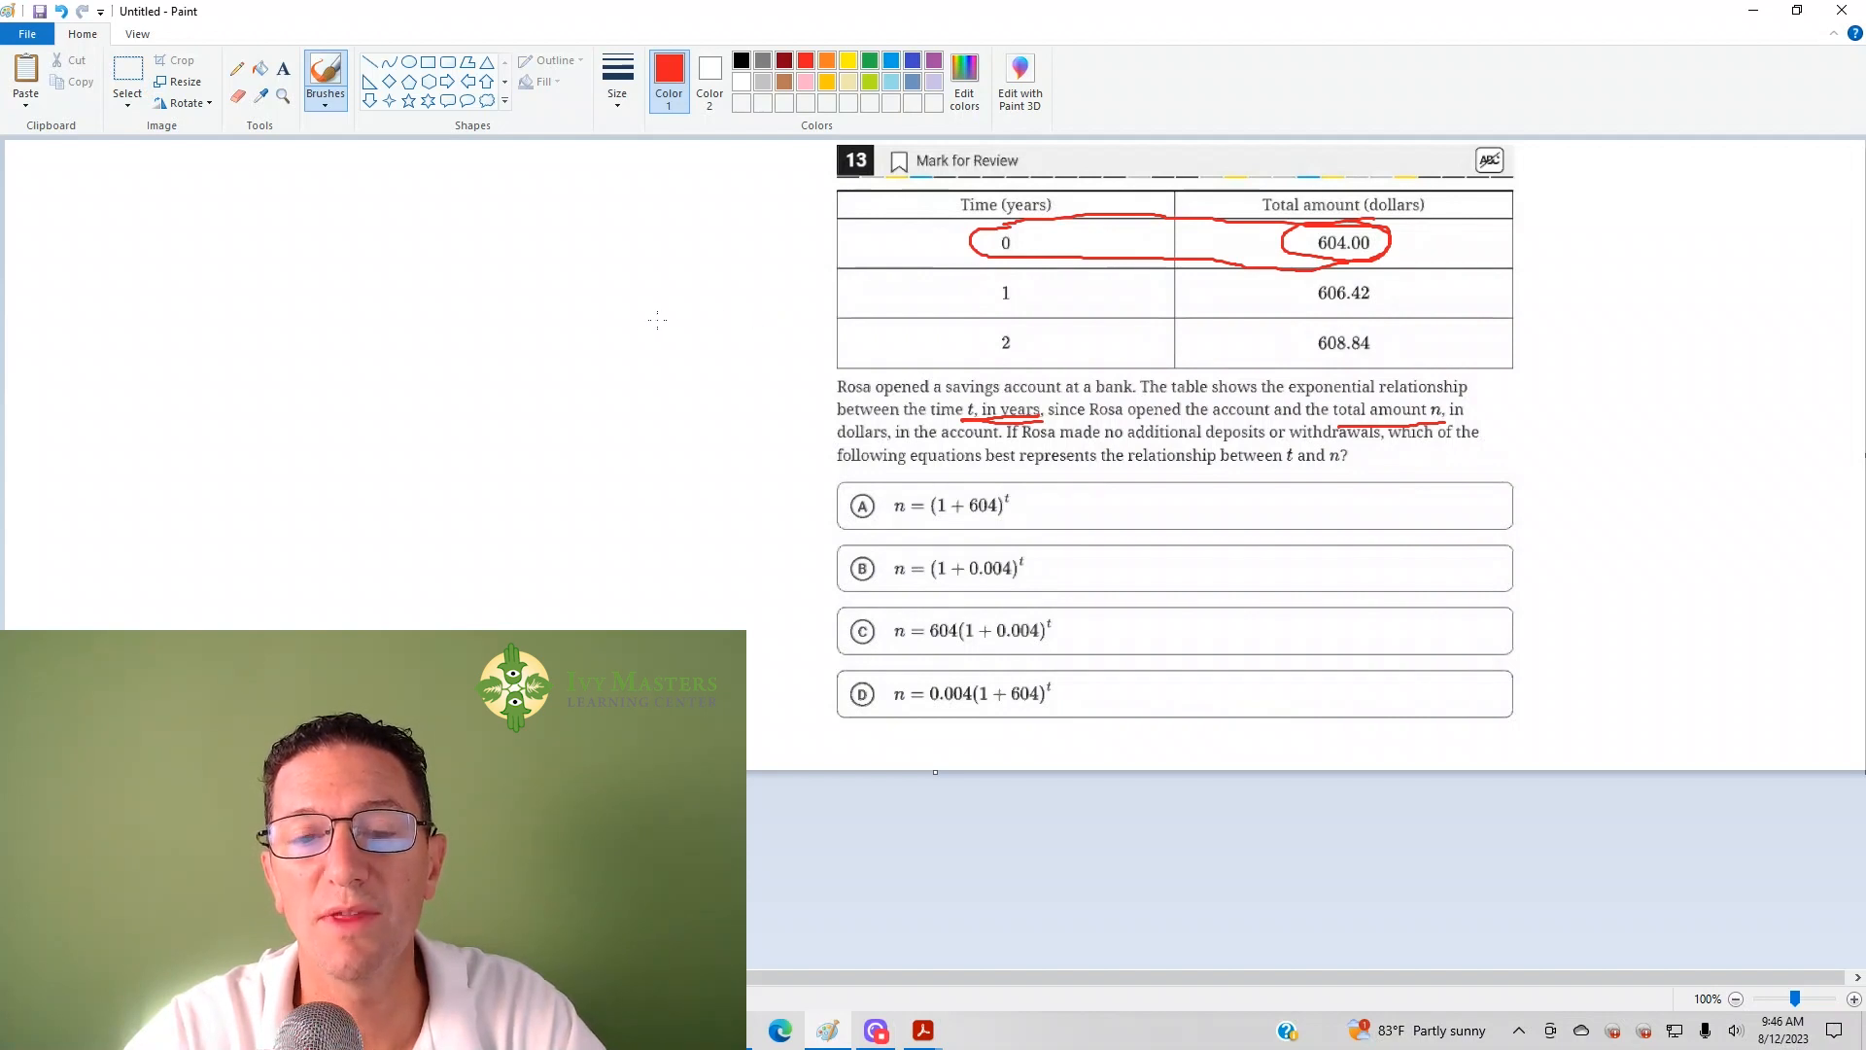
pyautogui.moveTo(862, 505)
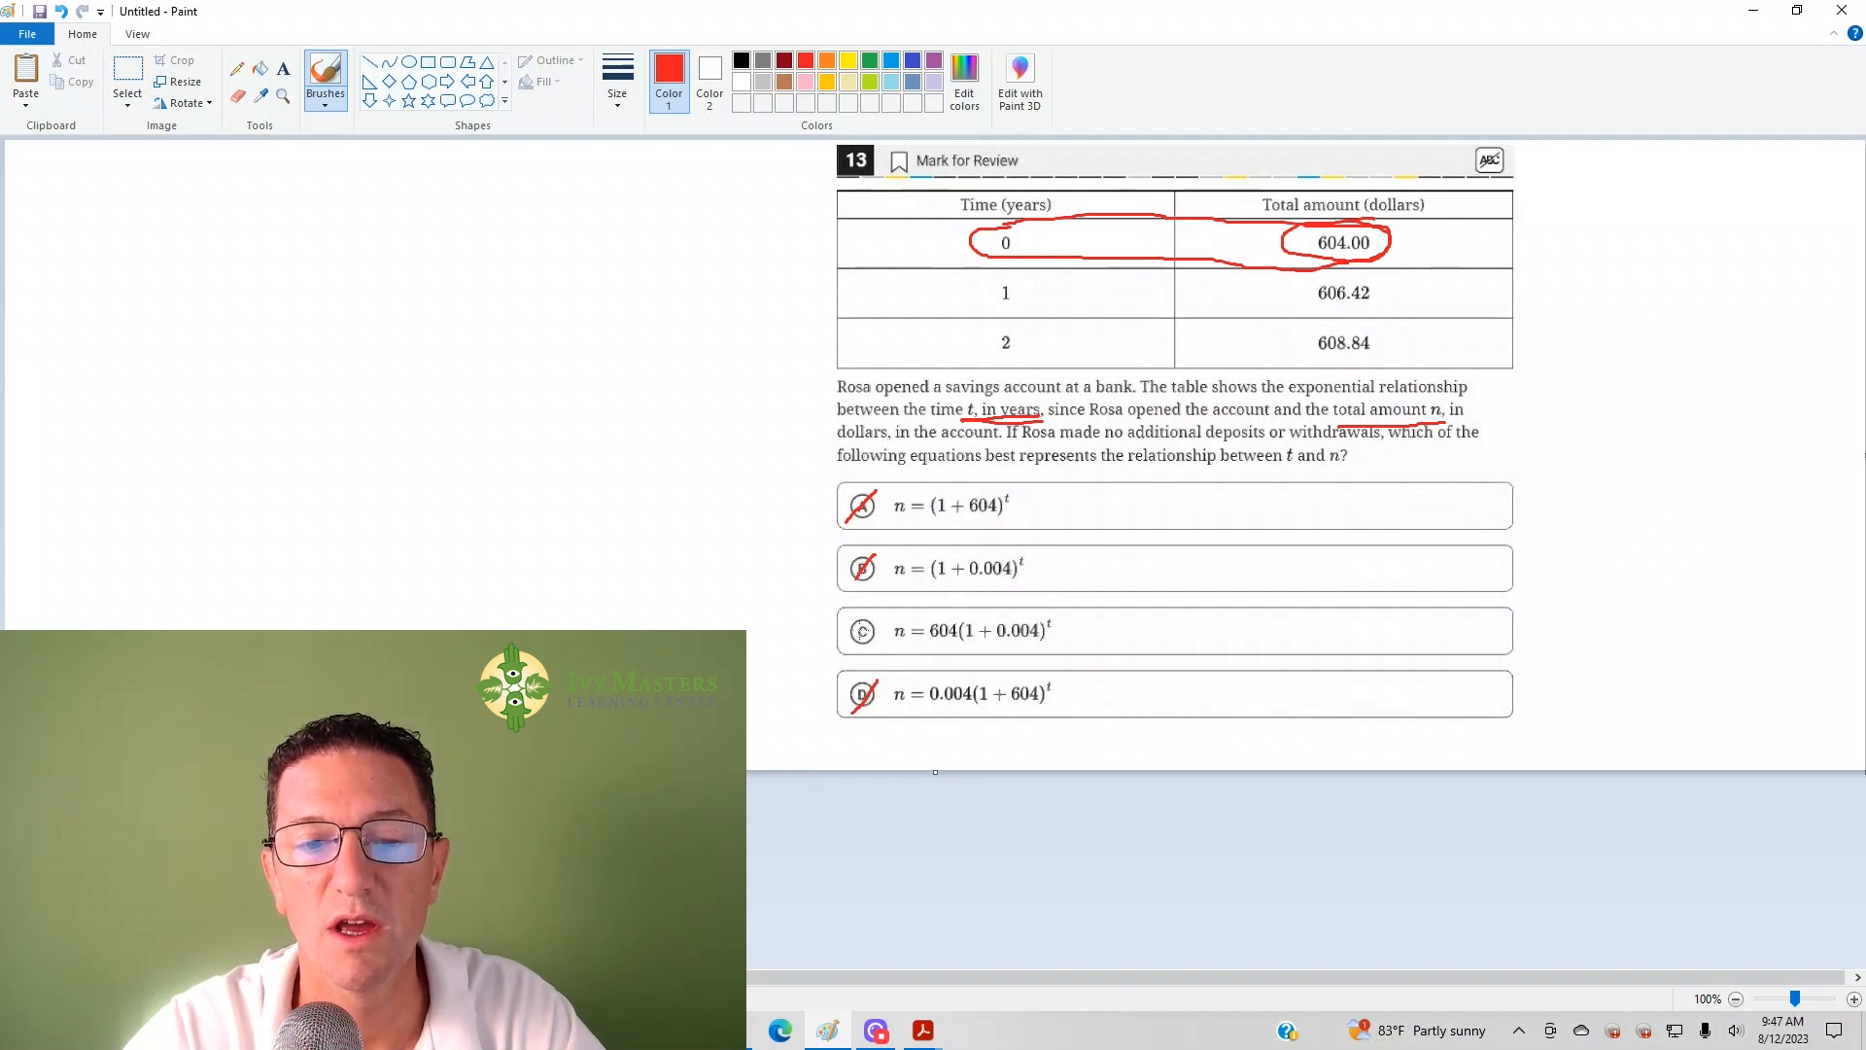
# Step: Draw red X marks over choices A, B and D, and circle choice C
pyautogui.click(862, 631)
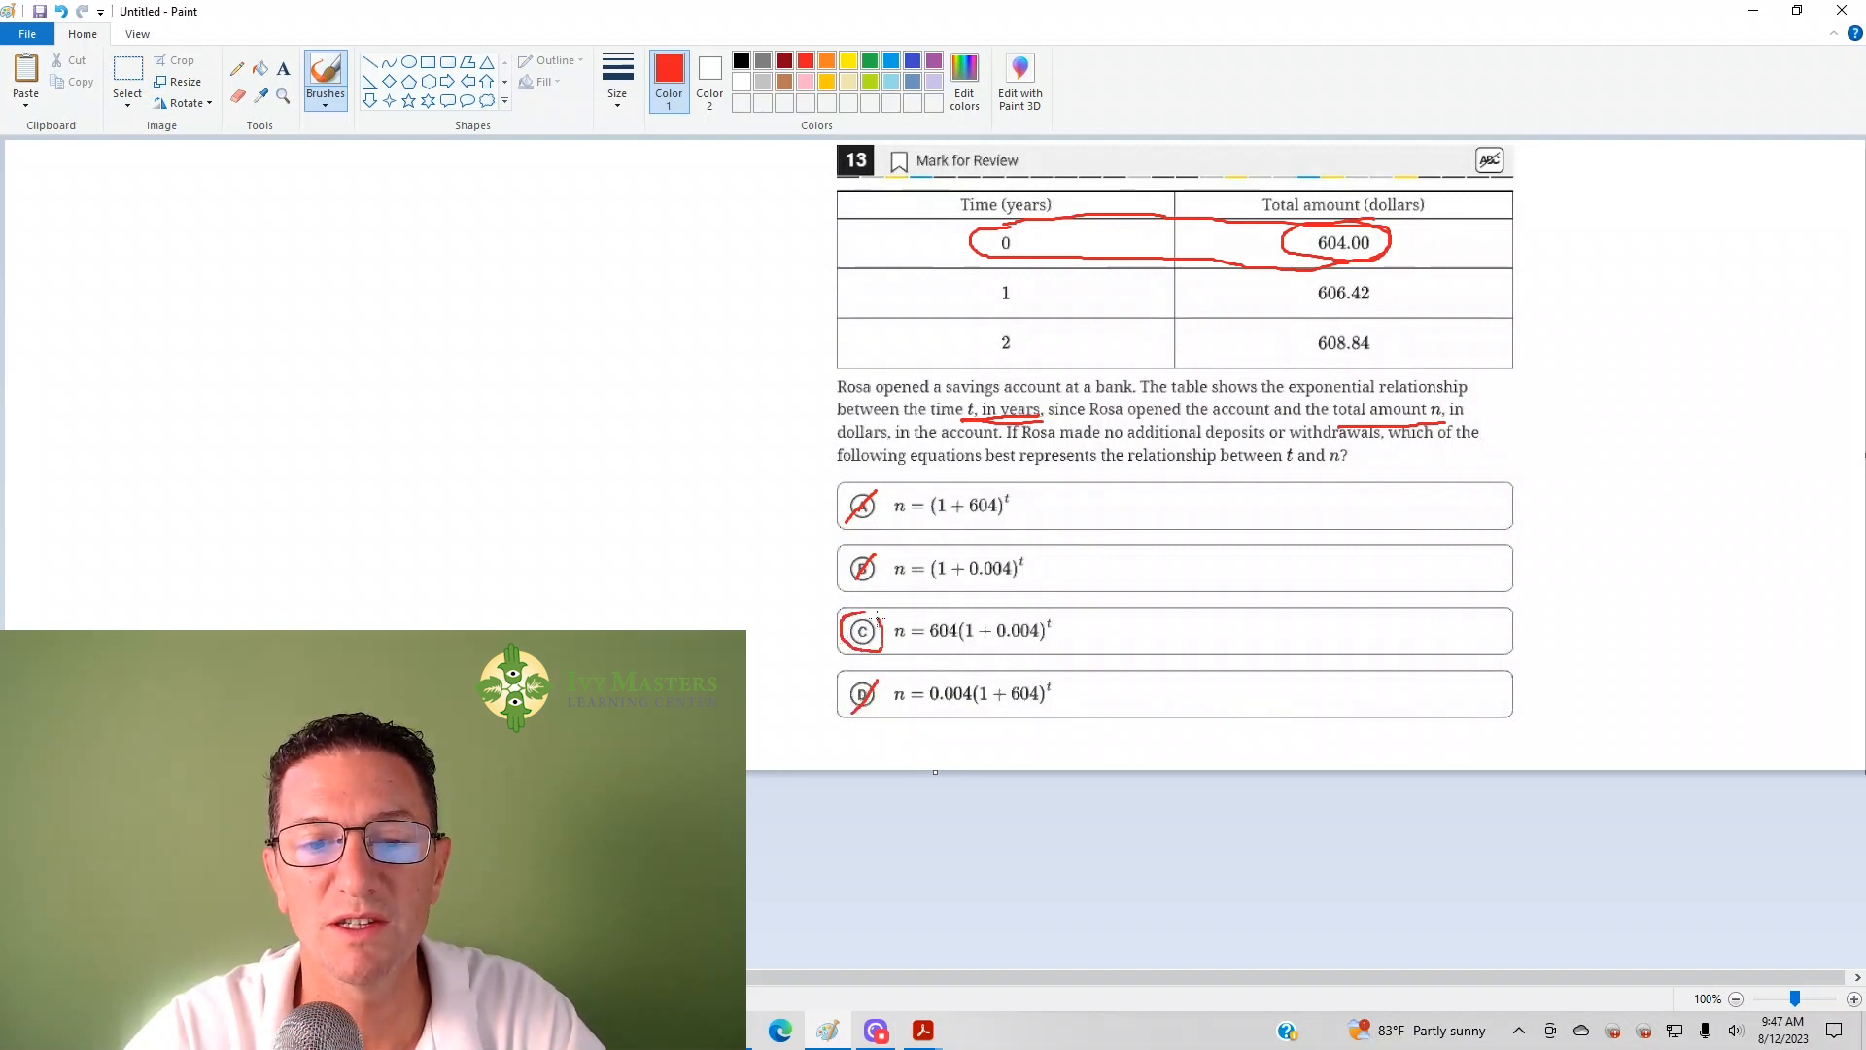